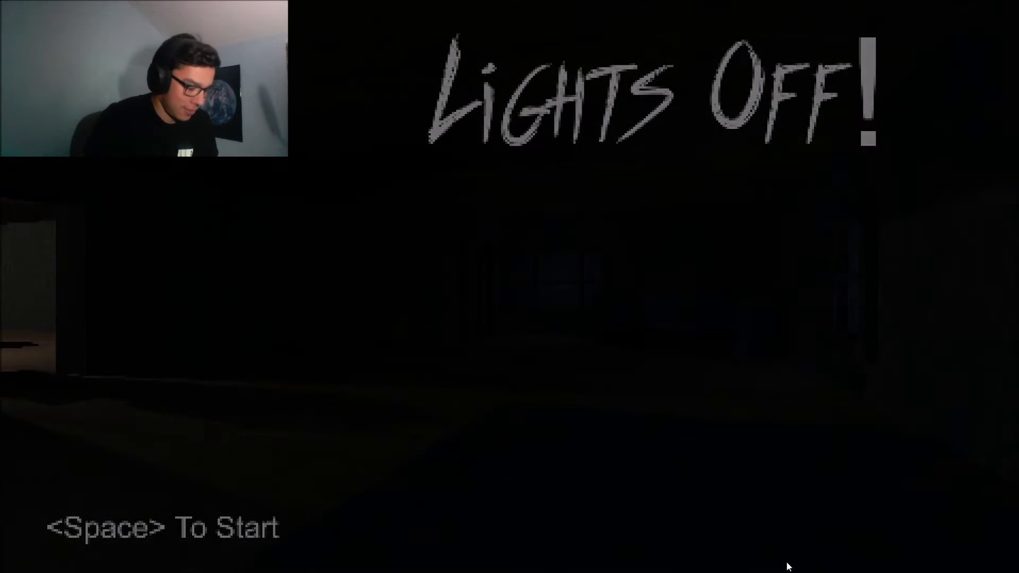
key(space)
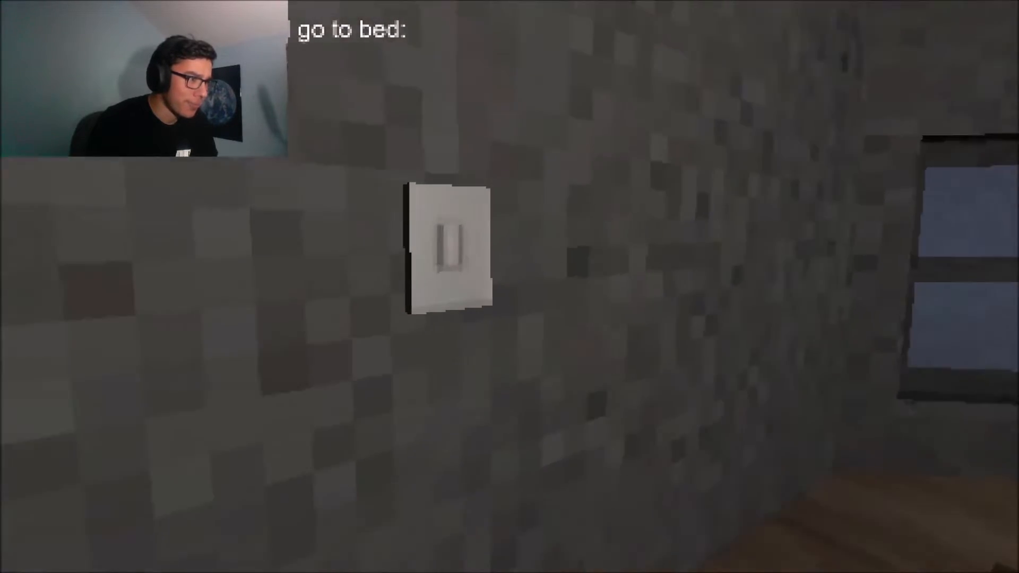
click(448, 250)
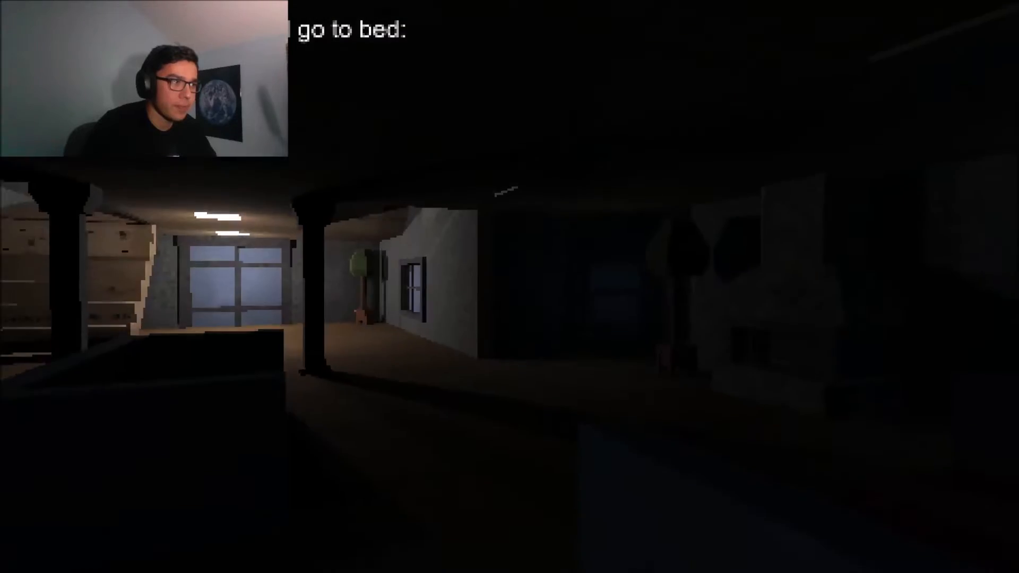
mouse_move(509, 286)
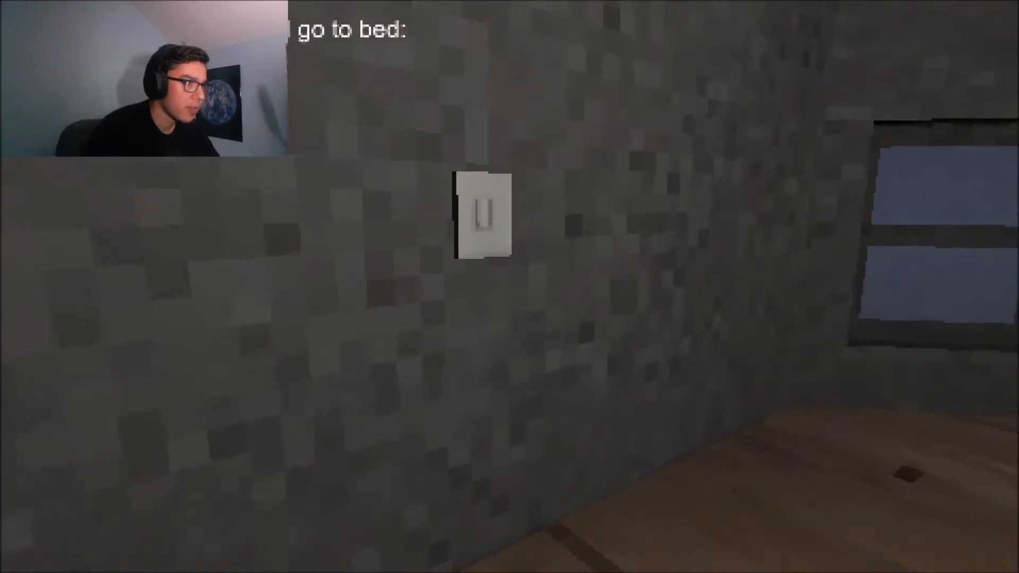
click(480, 219)
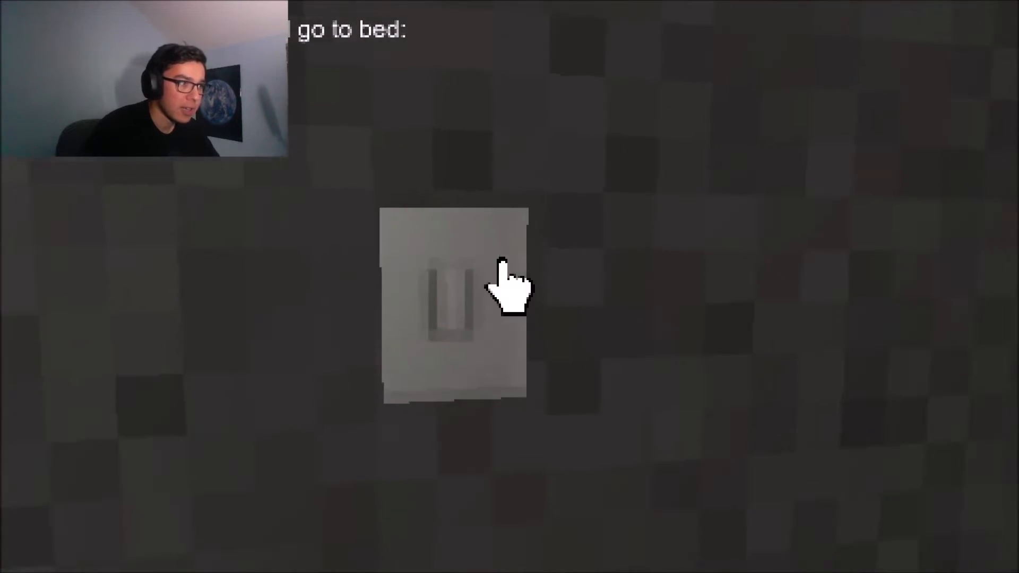
click(450, 304)
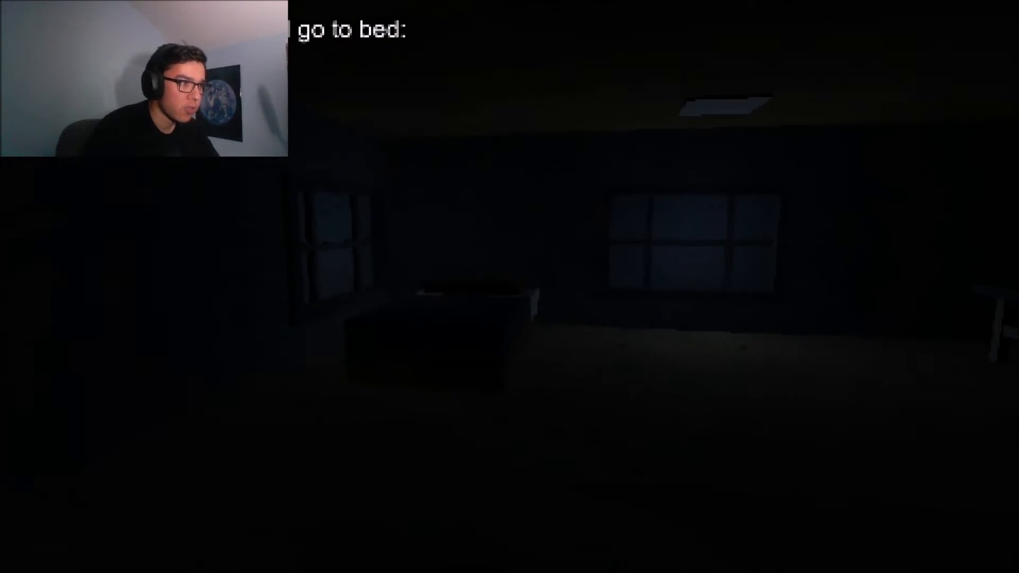